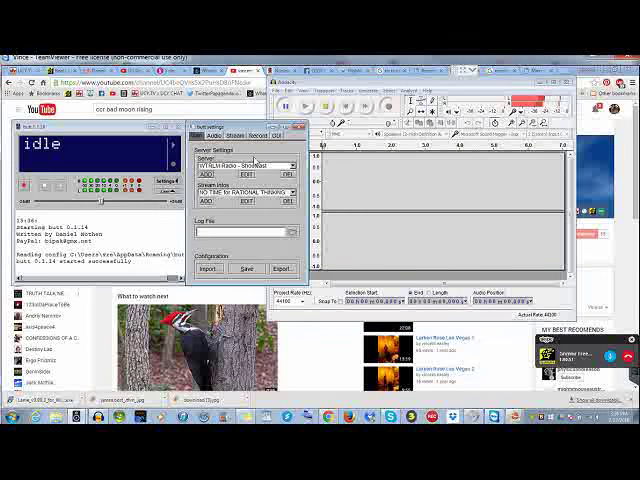
# Enter 'Vince' as the manual song name in butt's Stream settings.
pyautogui.click(233, 138)
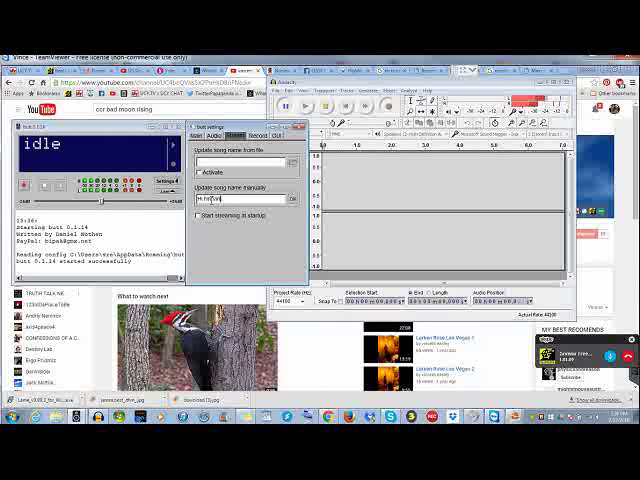
pyautogui.write('Vince')
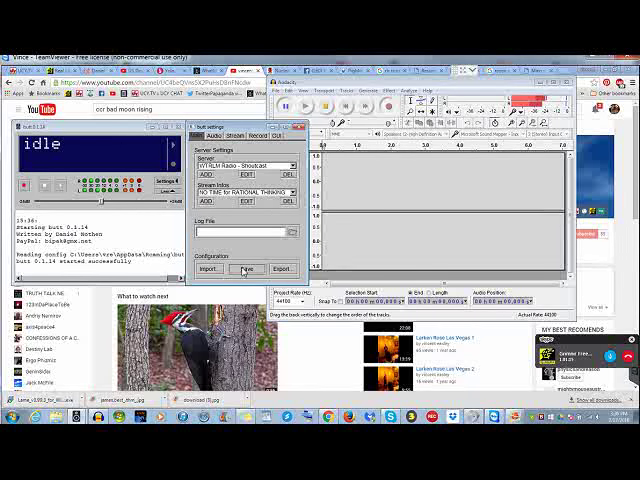
# Save the stream settings and update the live song name to 'fuck it'.
pyautogui.click(245, 268)
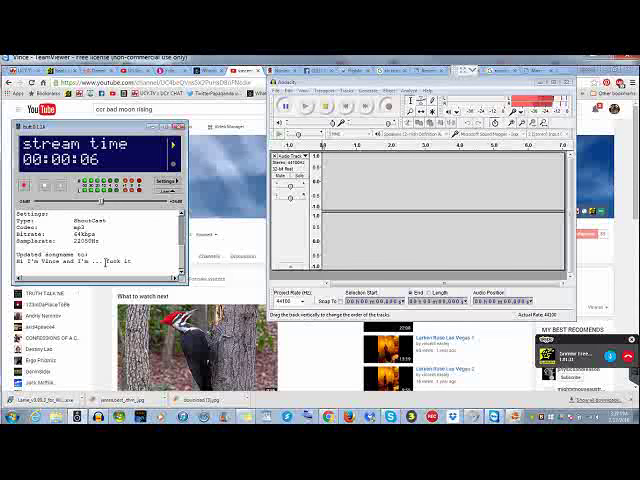
pyautogui.write('fuck it')
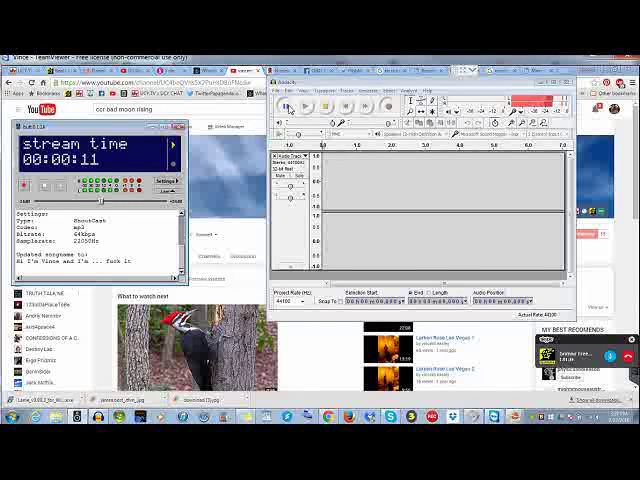
# Start recording the live show in Audacity.
pyautogui.click(310, 110)
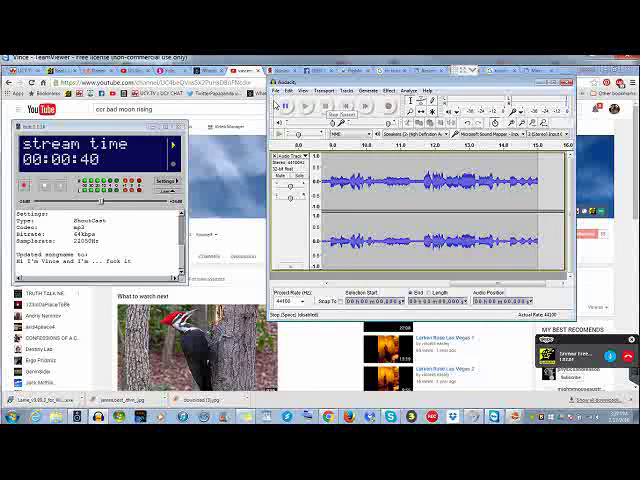
# Stop the recording and confirm the export metadata tags, including genre Talk.
pyautogui.click(286, 92)
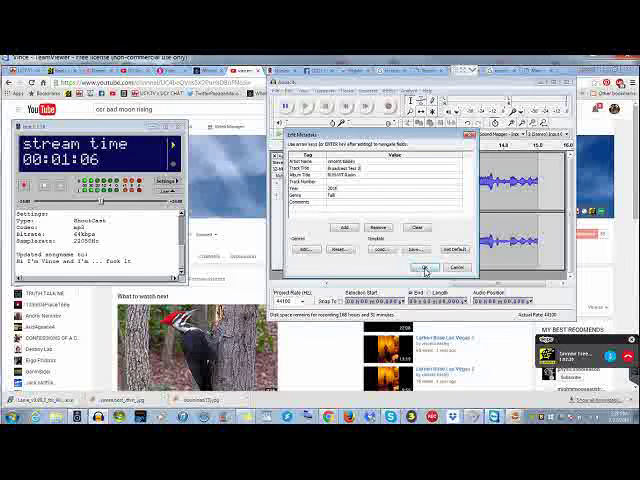
pyautogui.click(417, 268)
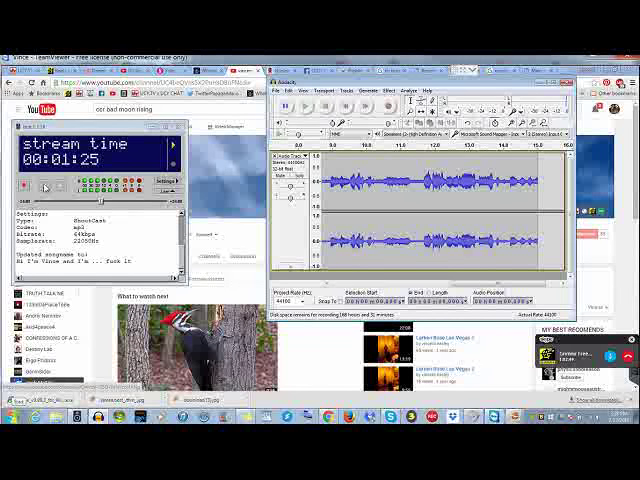
# Open the Windows Start menu to show installed programs.
pyautogui.click(8, 424)
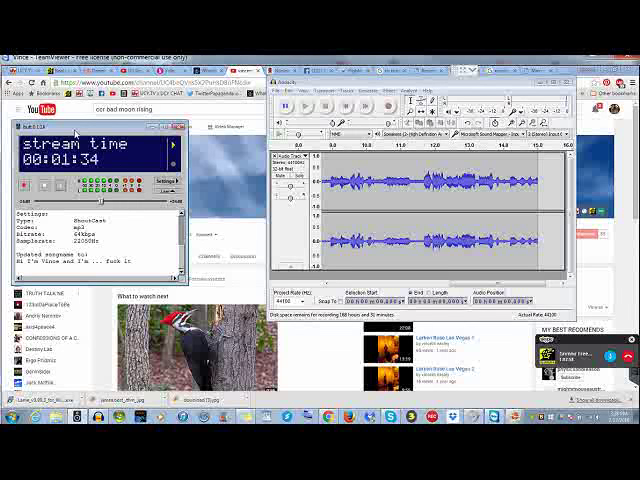
pyautogui.click(10, 419)
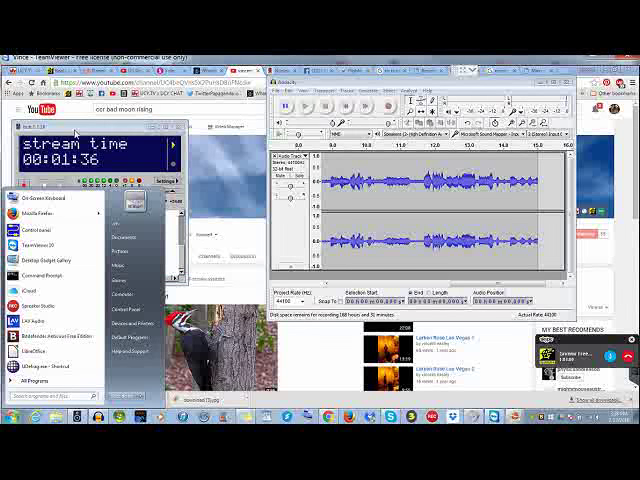